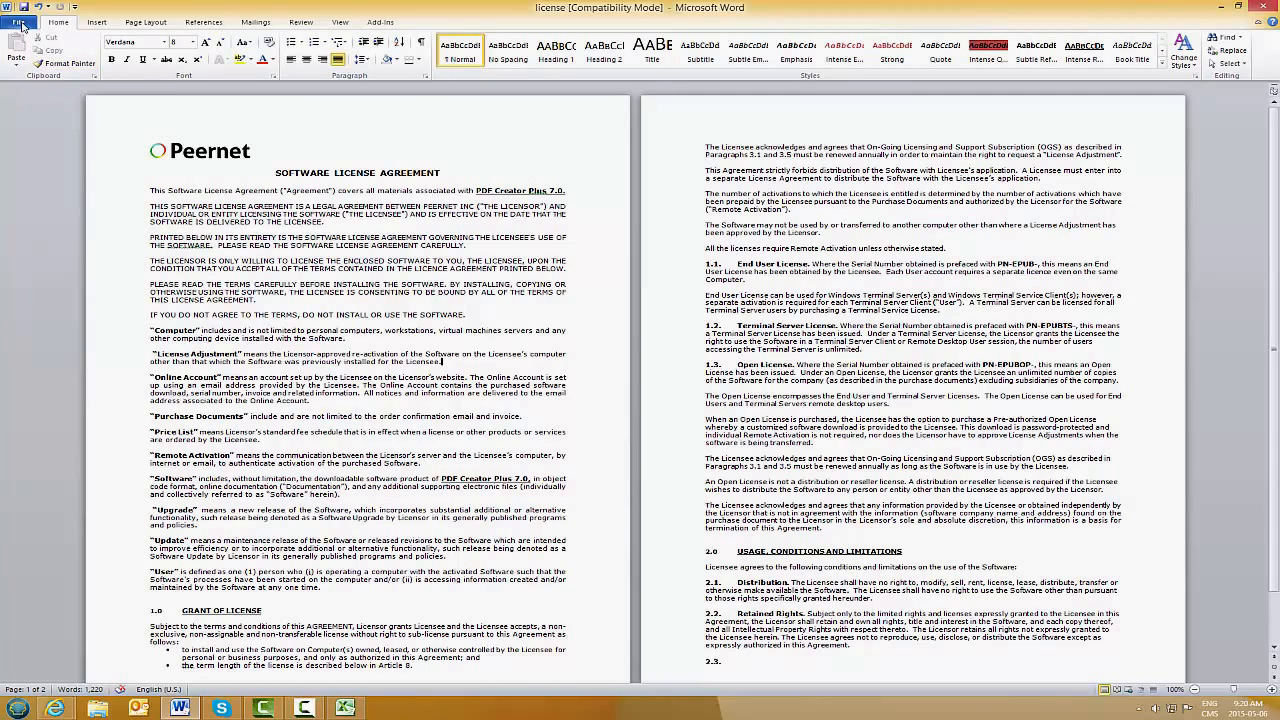
Step: Print the two-page license agreement to the PDF Creator Plus 6.0 printer
left_click(20, 20)
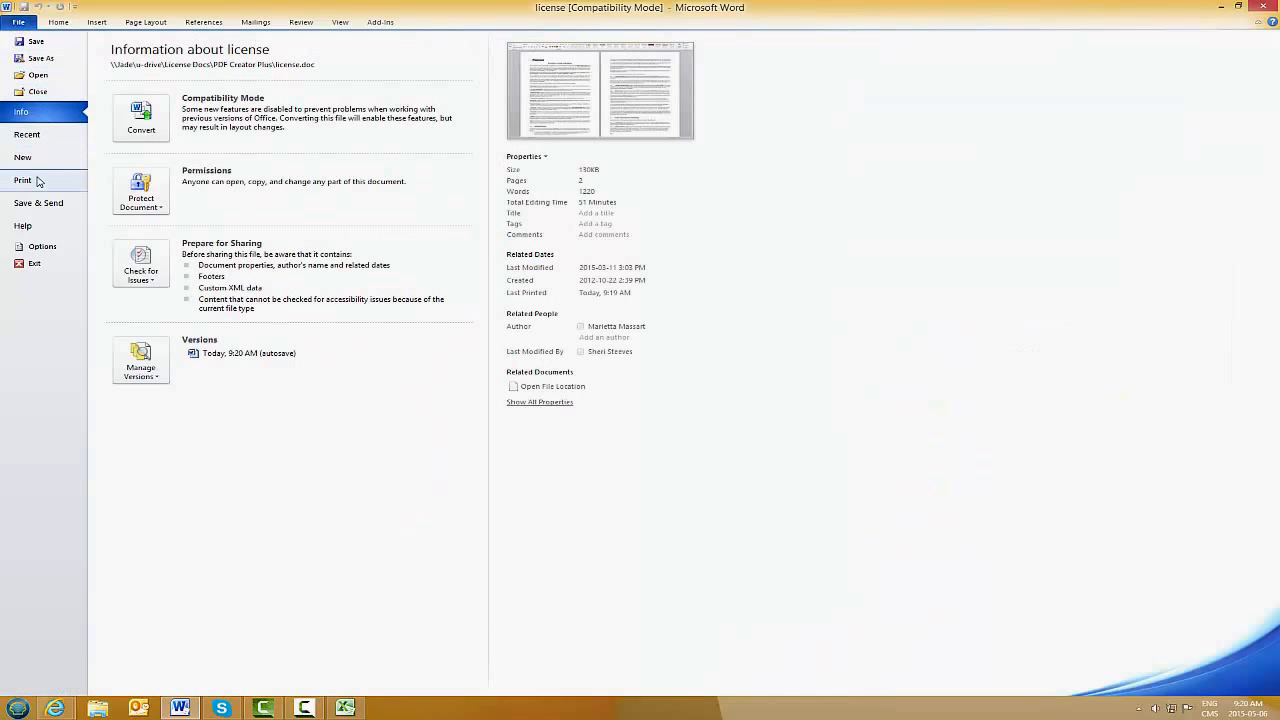
left_click(22, 180)
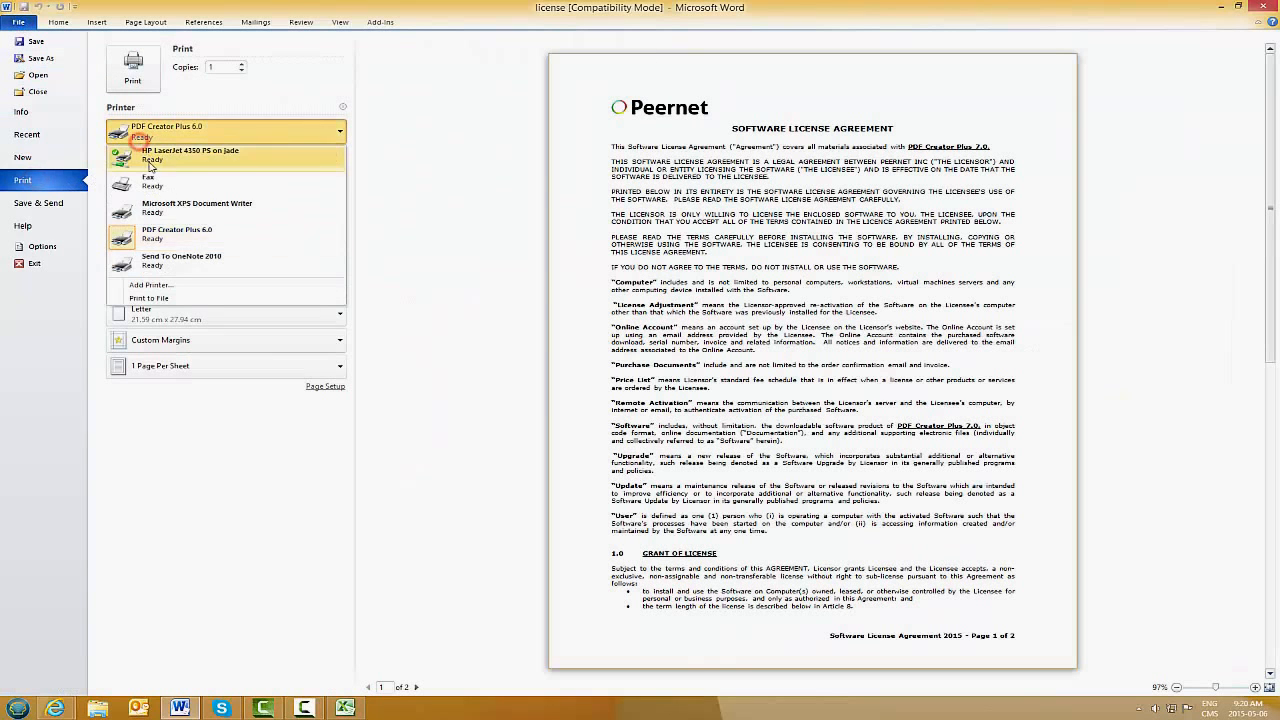
mouse_move(165, 239)
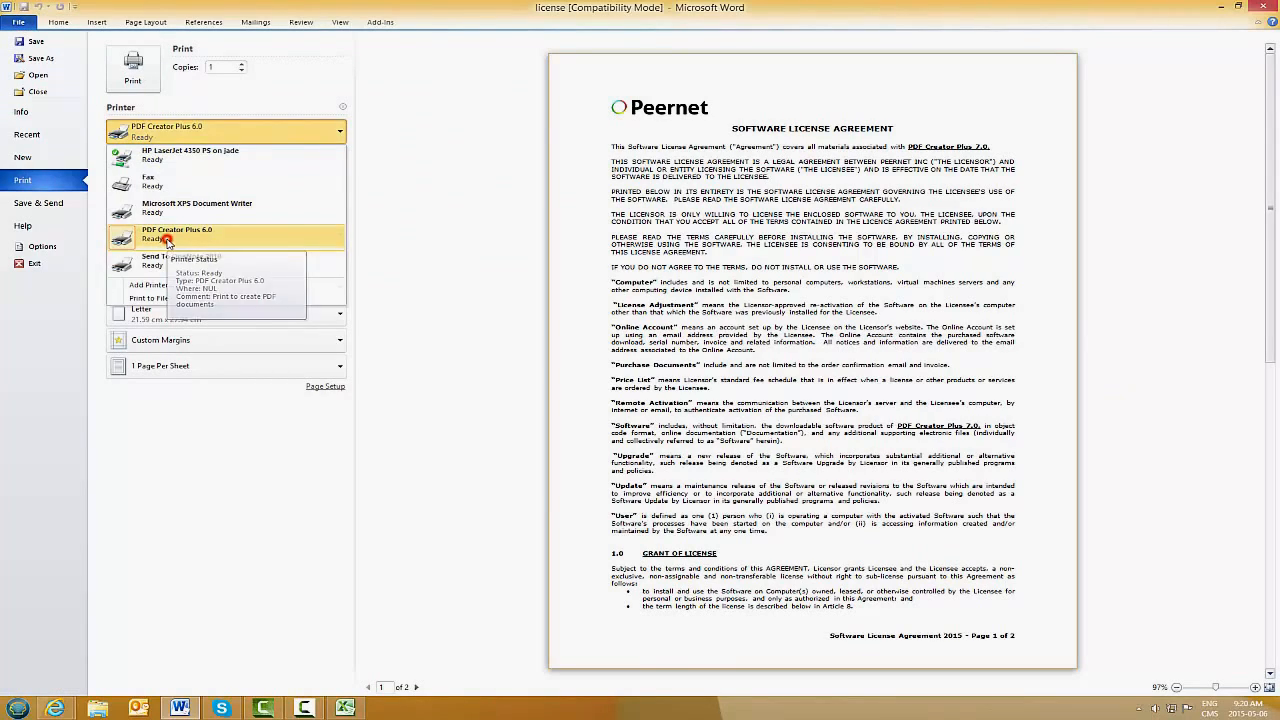
left_click(176, 234)
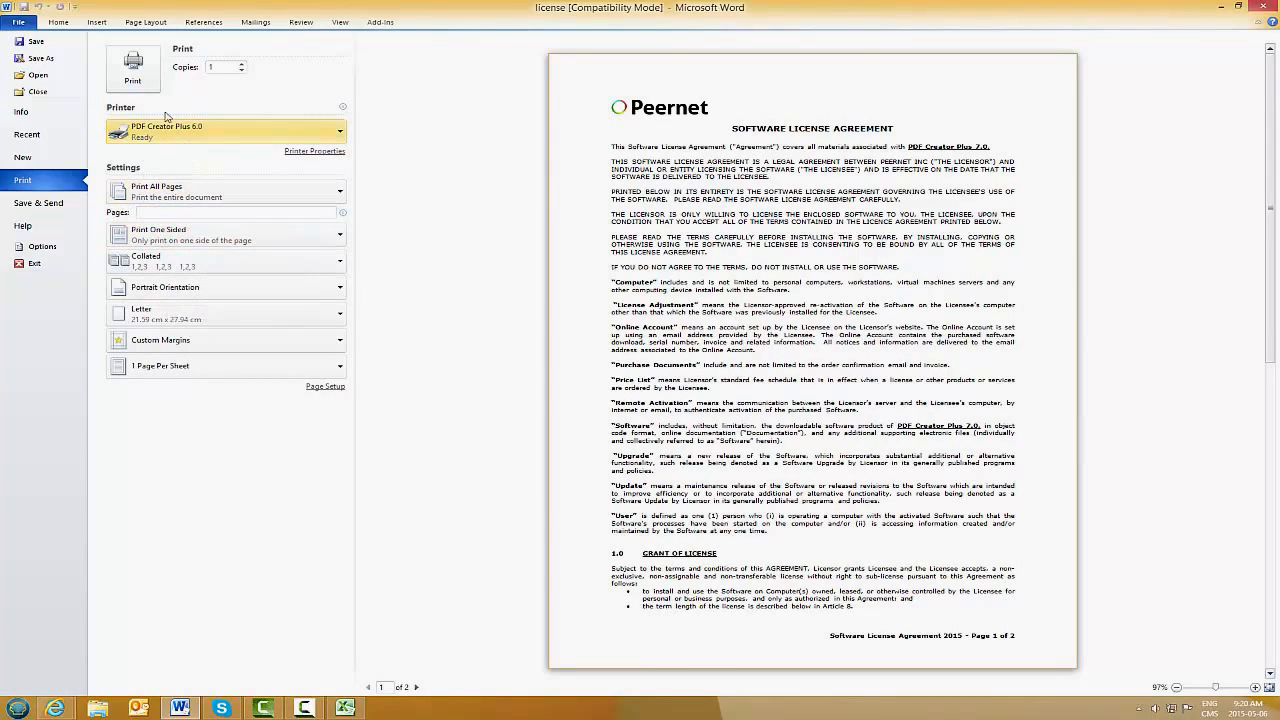
left_click(131, 62)
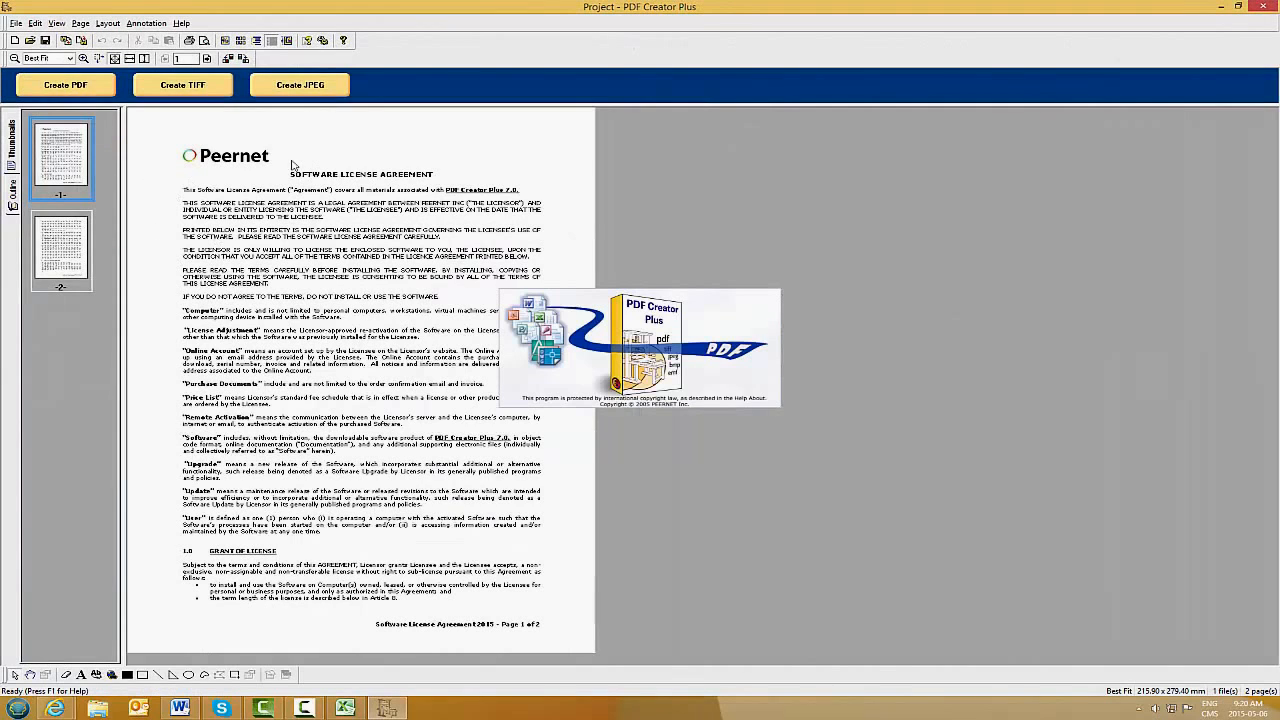
left_click(775, 321)
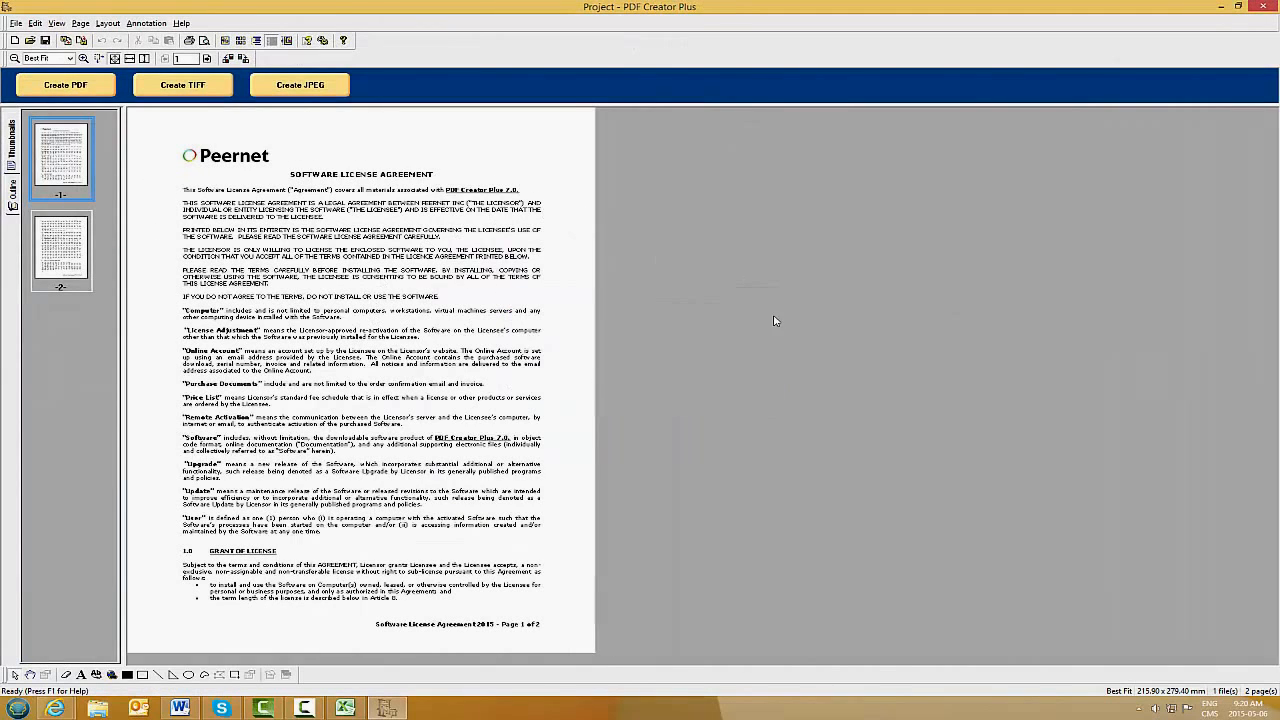
mouse_move(645, 402)
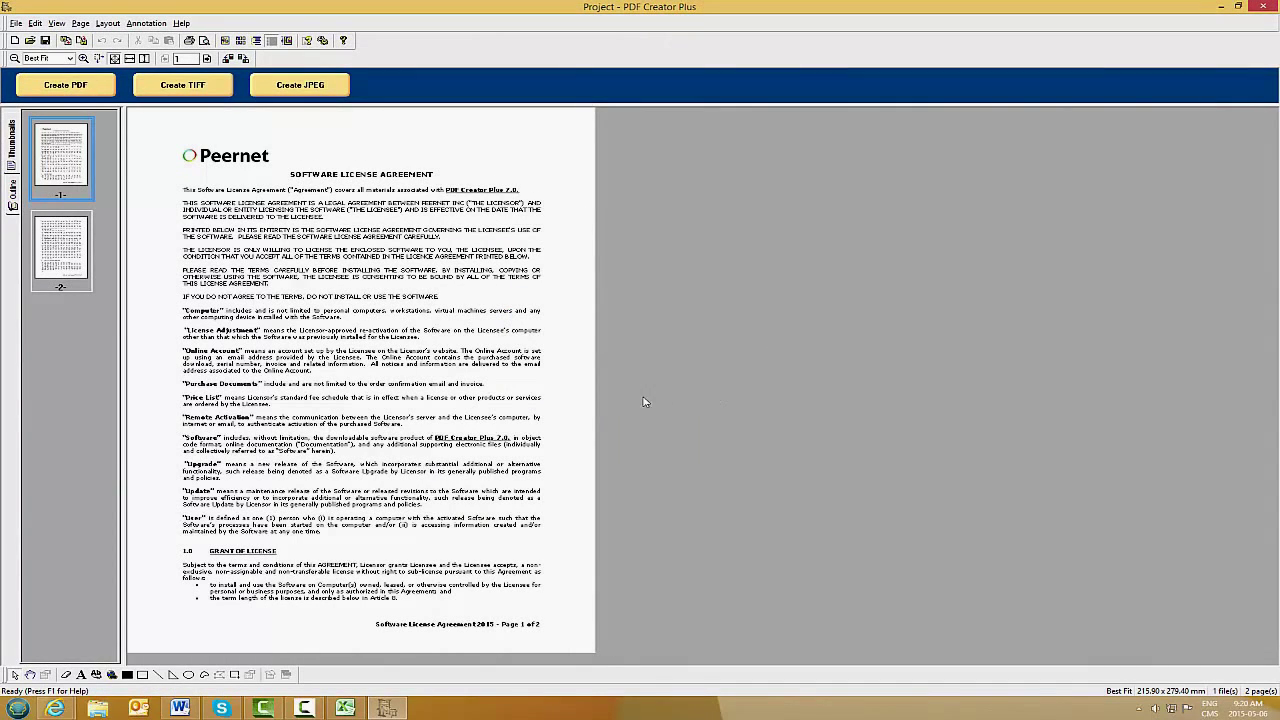
mouse_move(155, 171)
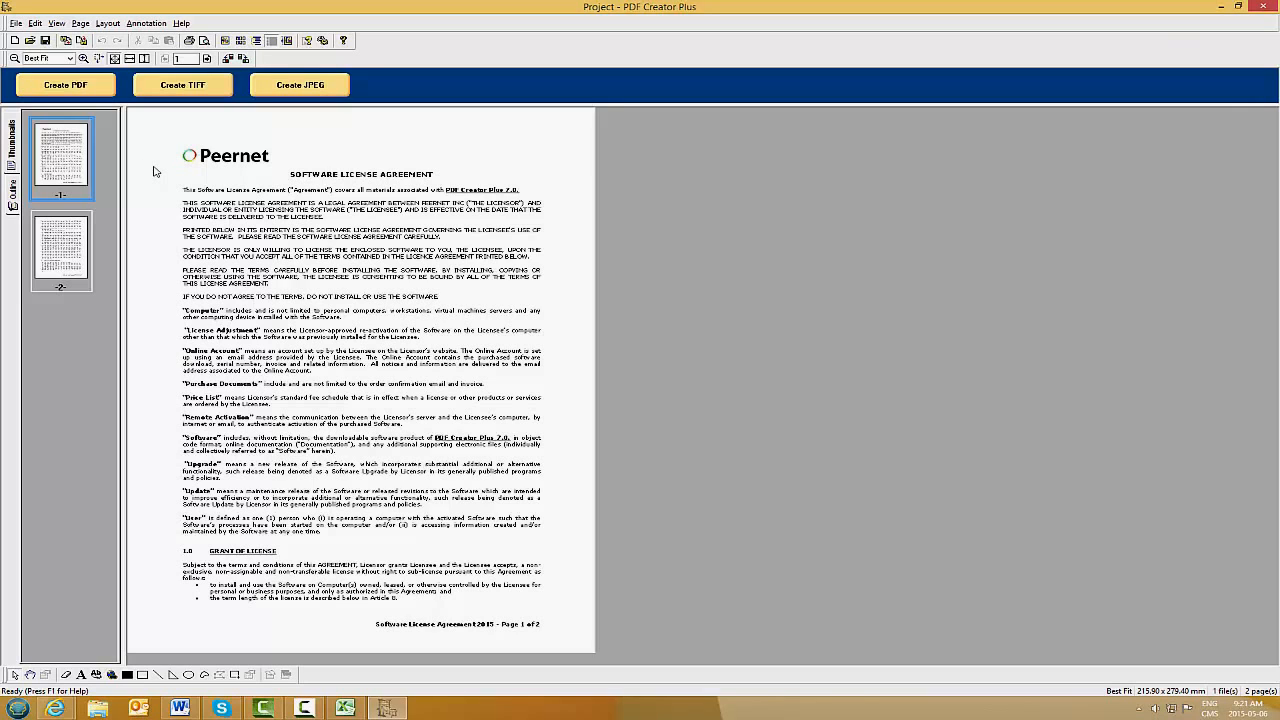
mouse_move(103, 118)
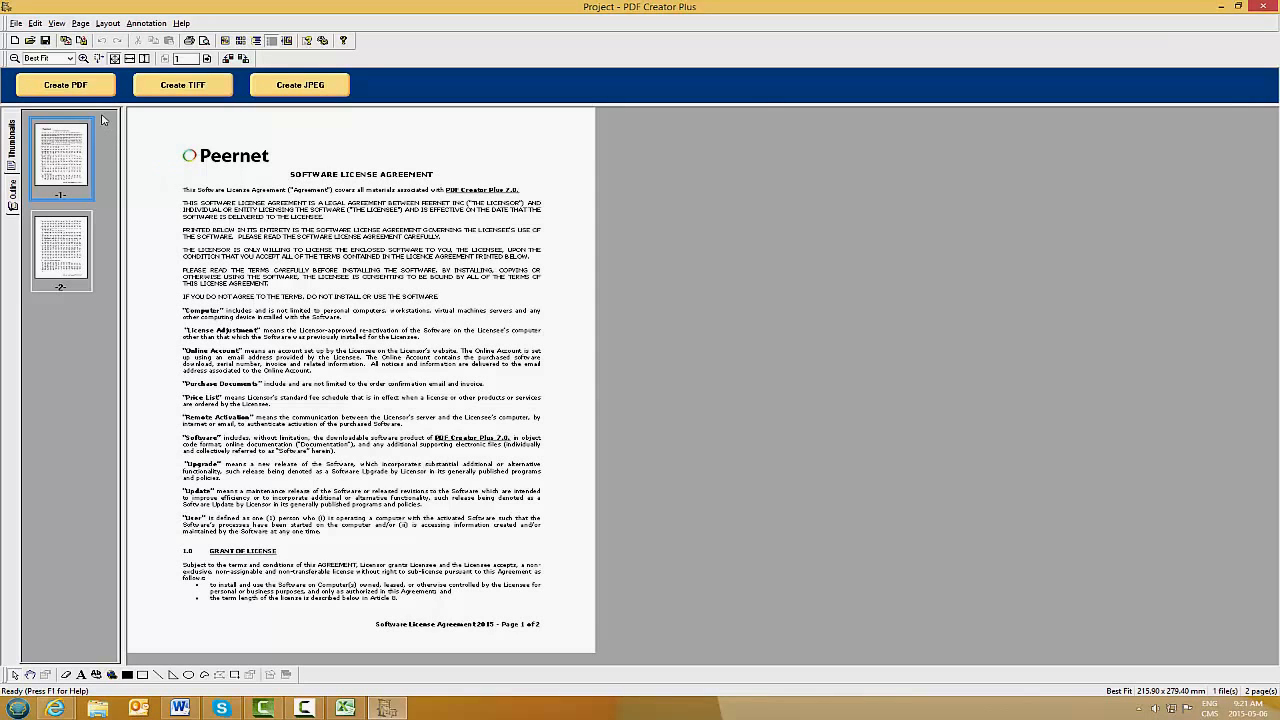
left_click(63, 84)
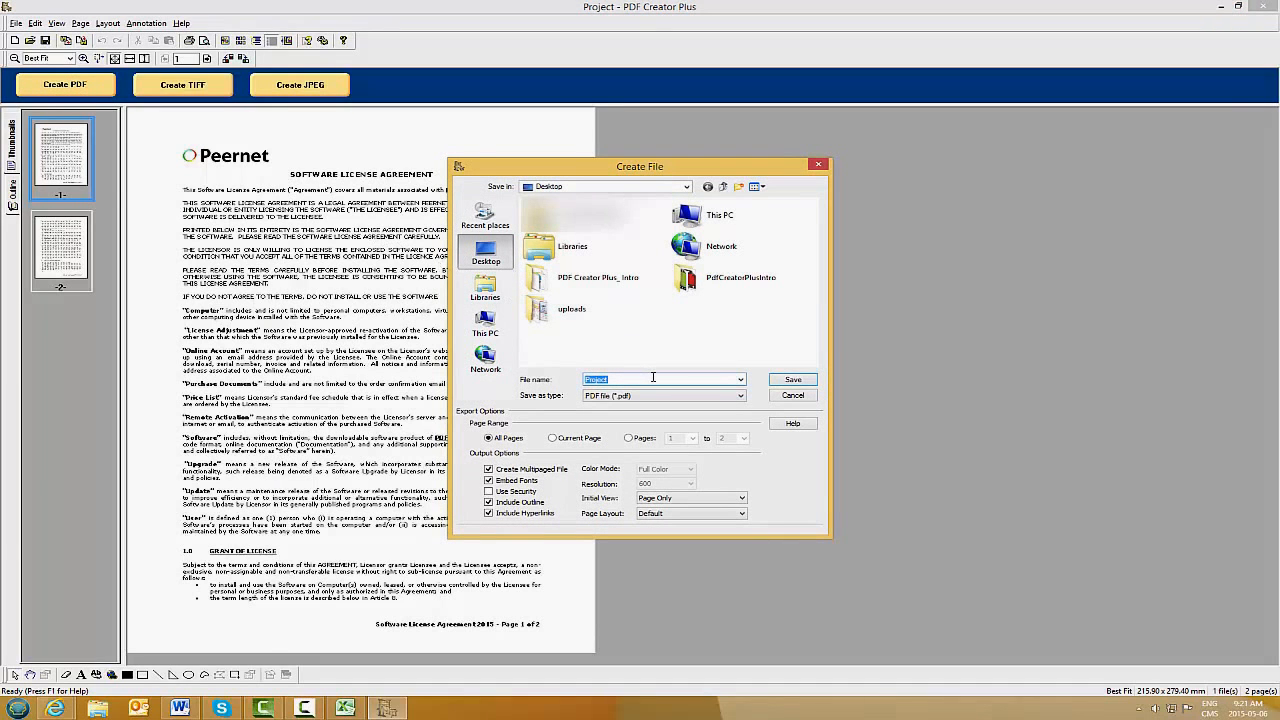
mouse_move(609, 343)
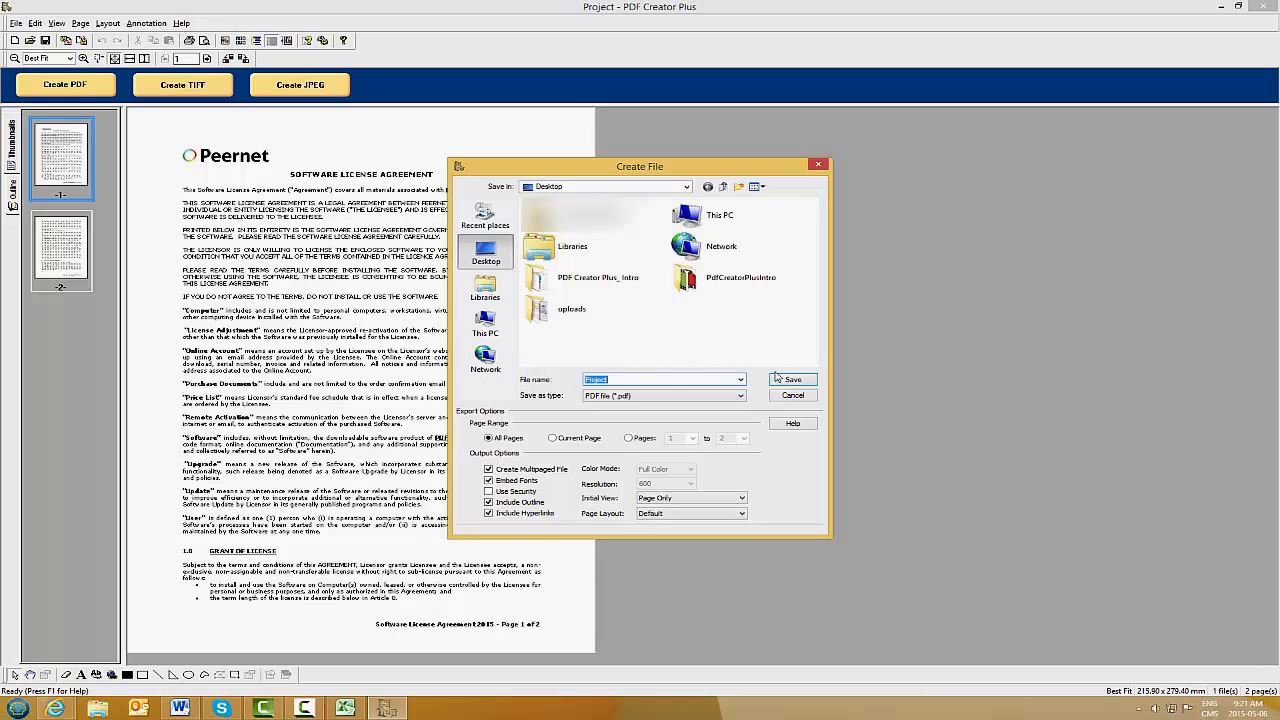
Step: Save the two license pages as Project.pdf on the Desktop
left_click(792, 379)
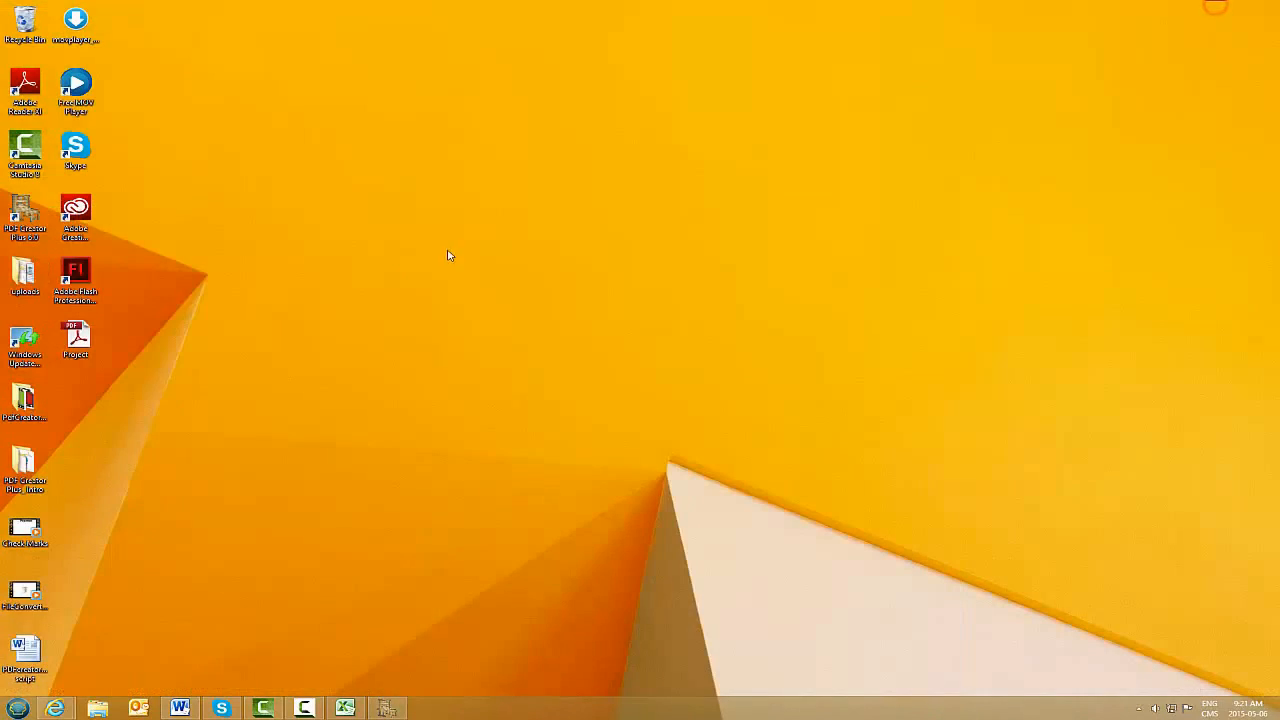
Step: Drag the Project PDF icon to the desktop centre and open it
left_click_drag(76, 335, 633, 213)
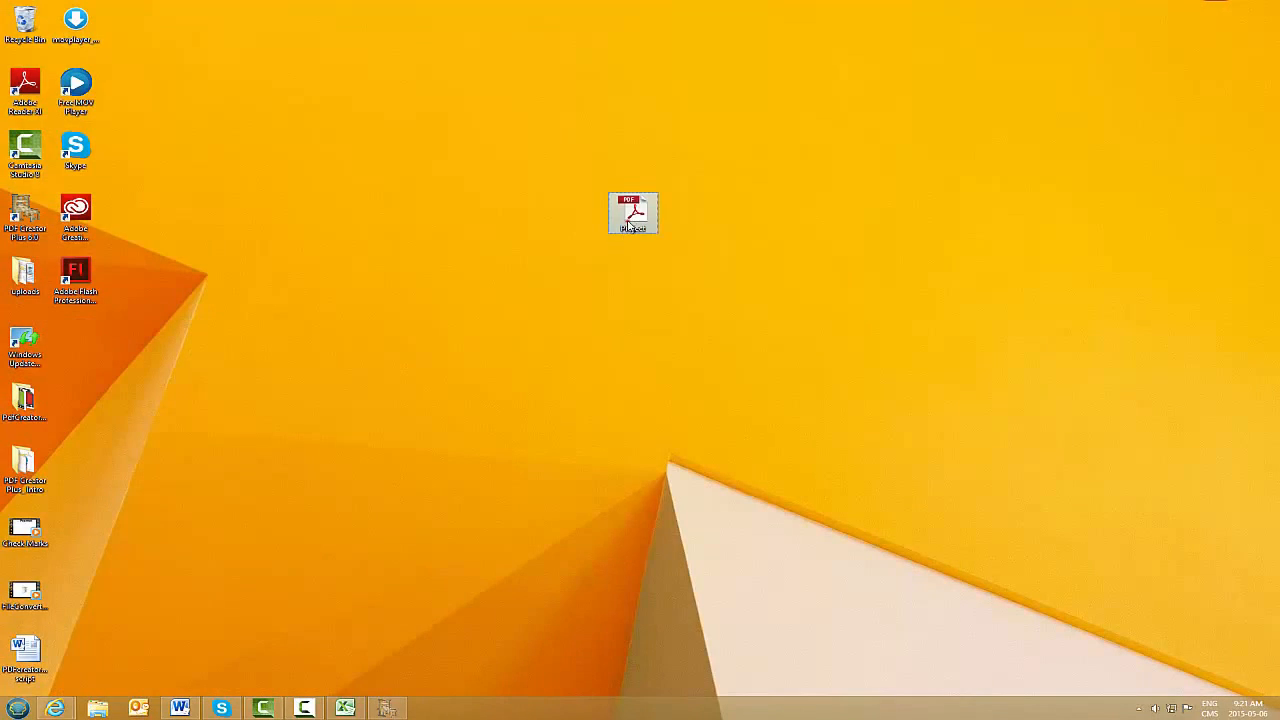
double_click(632, 213)
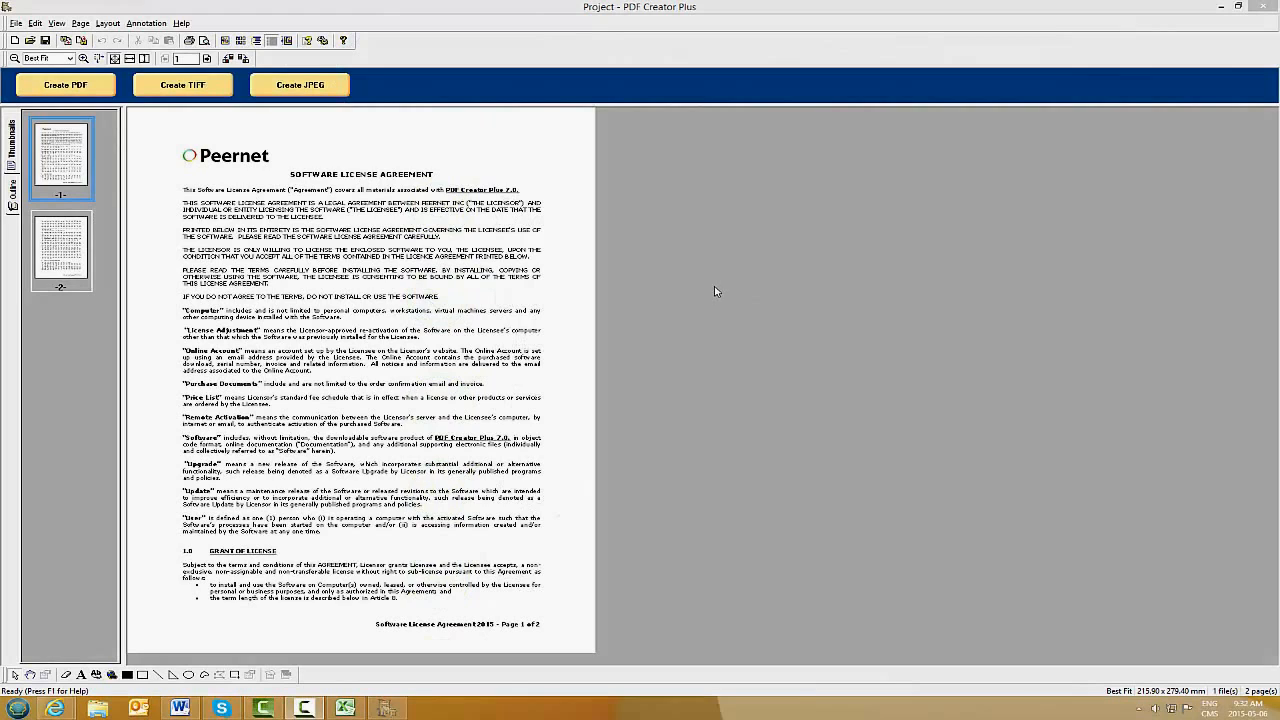
mouse_move(799, 305)
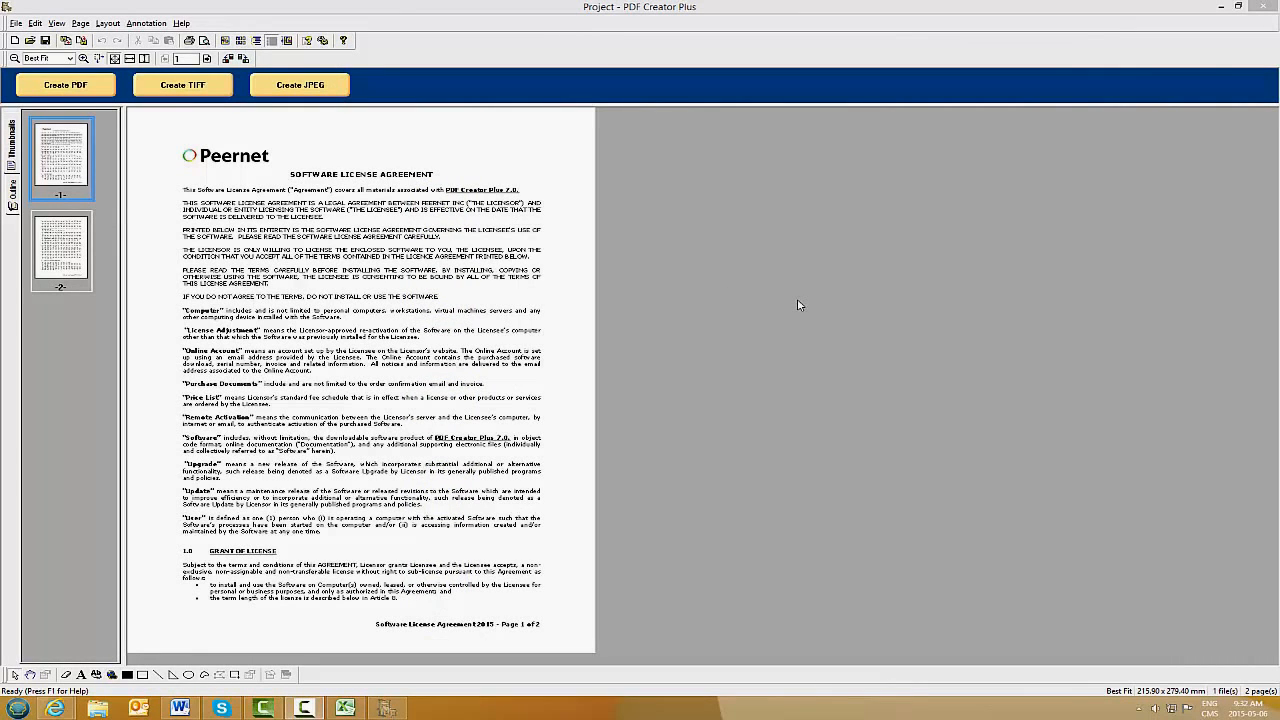
mouse_move(807, 307)
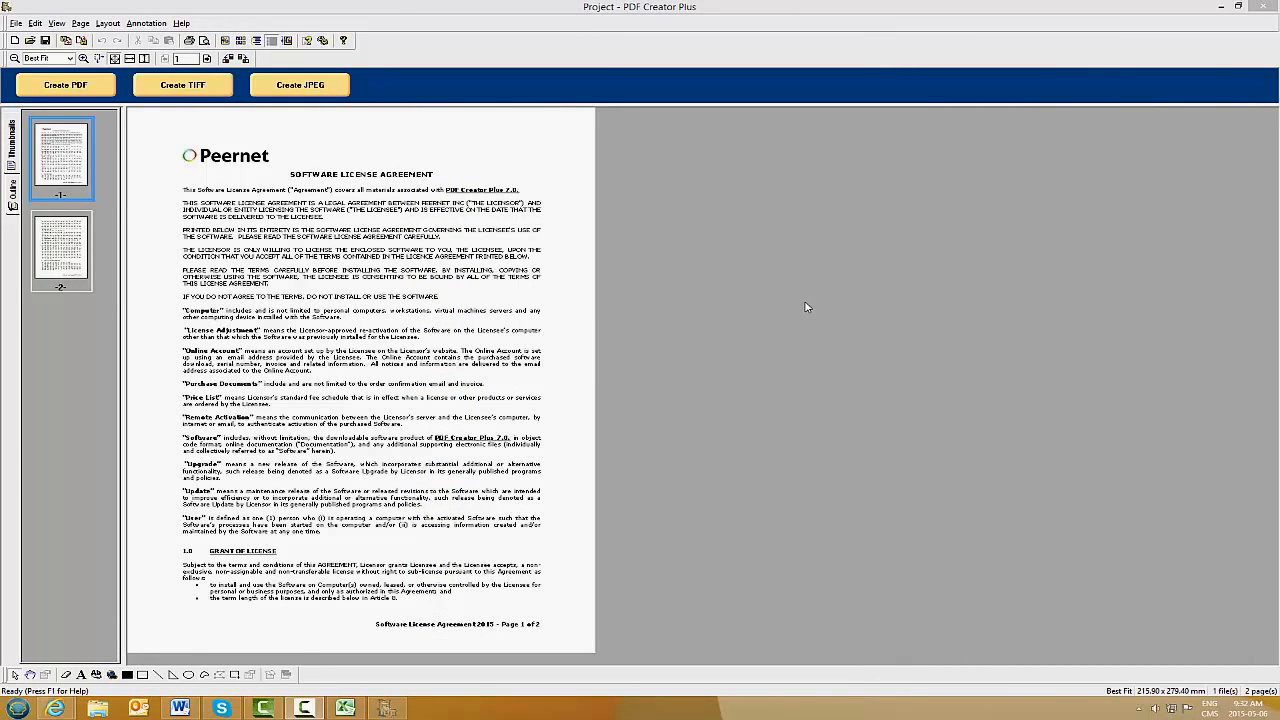
mouse_move(715, 322)
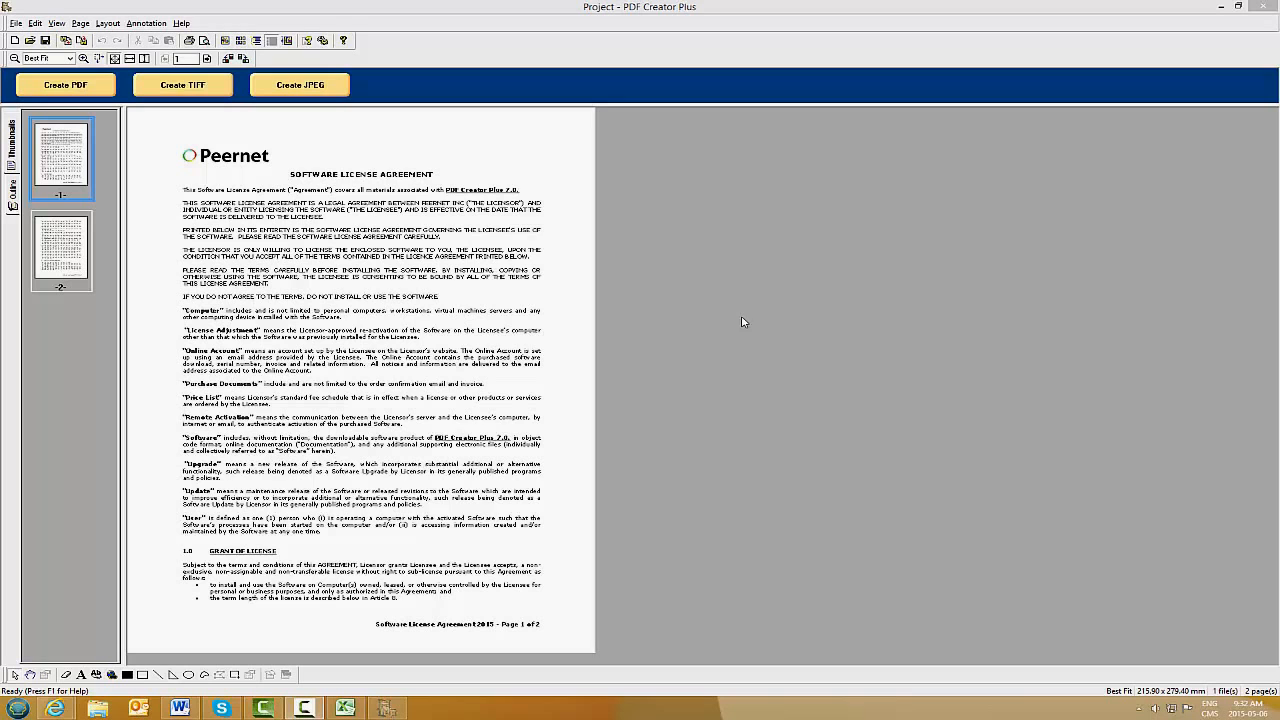
mouse_move(704, 214)
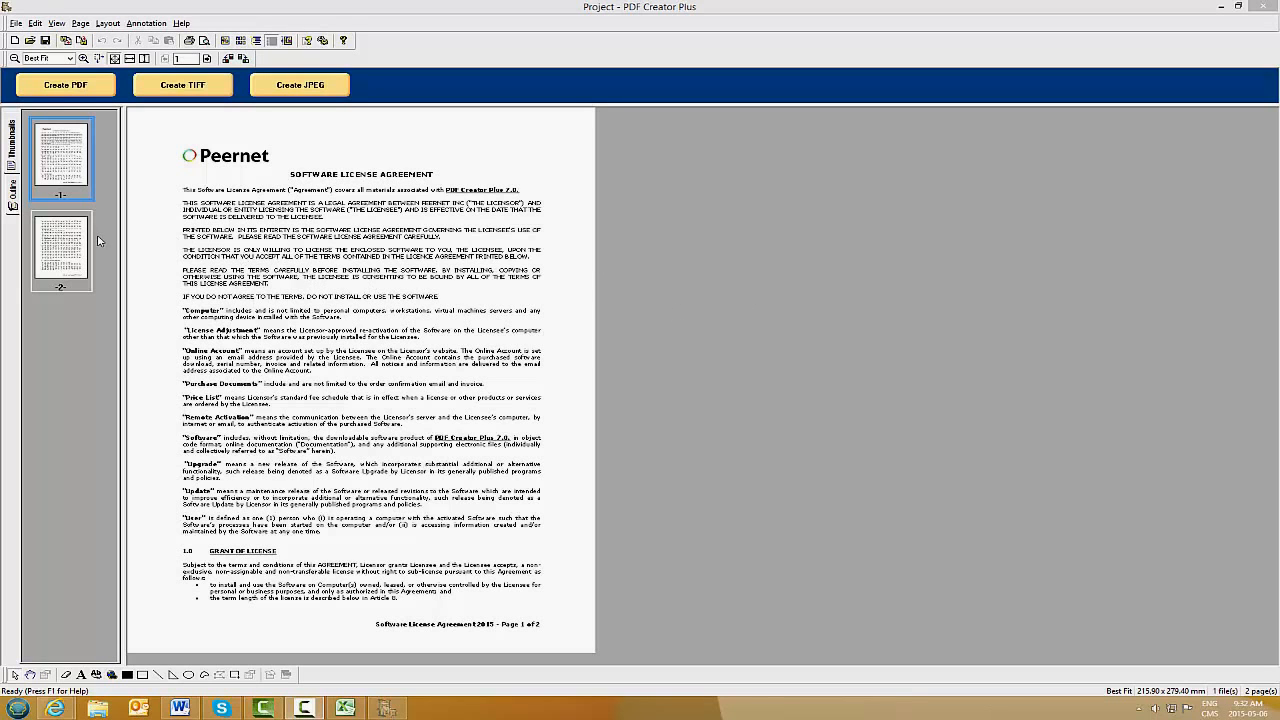
mouse_move(83, 174)
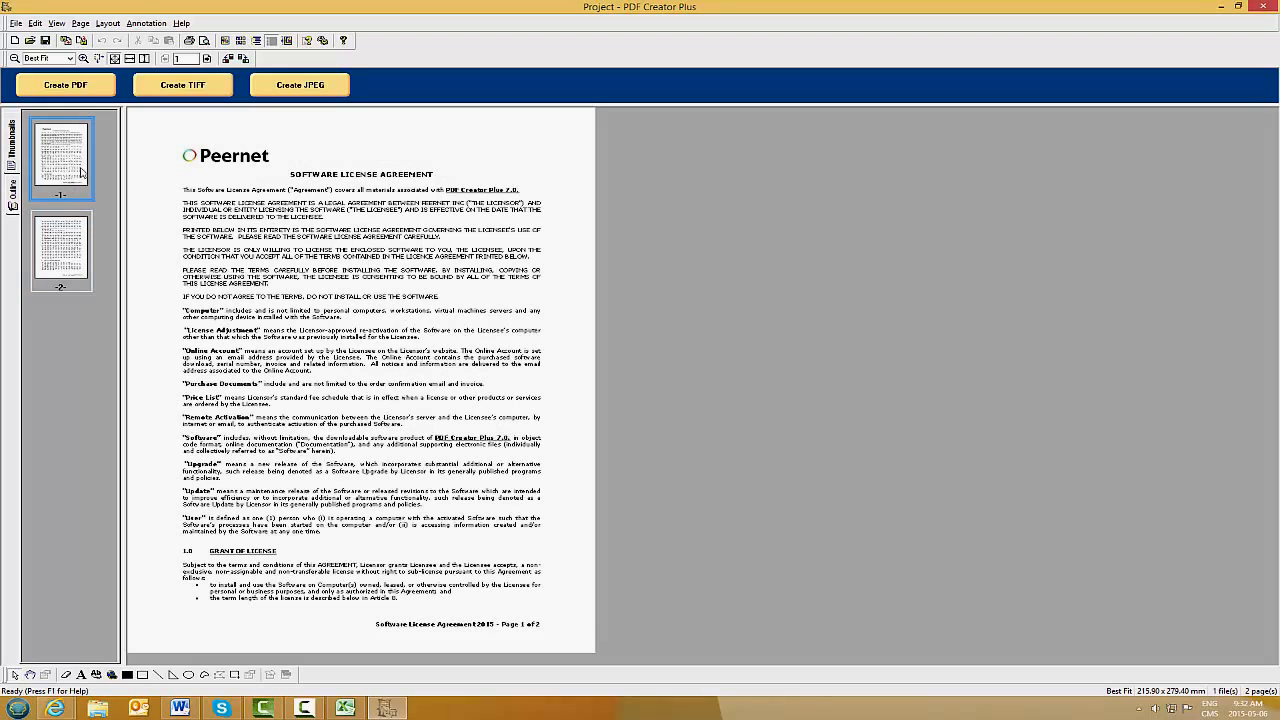
mouse_move(153, 310)
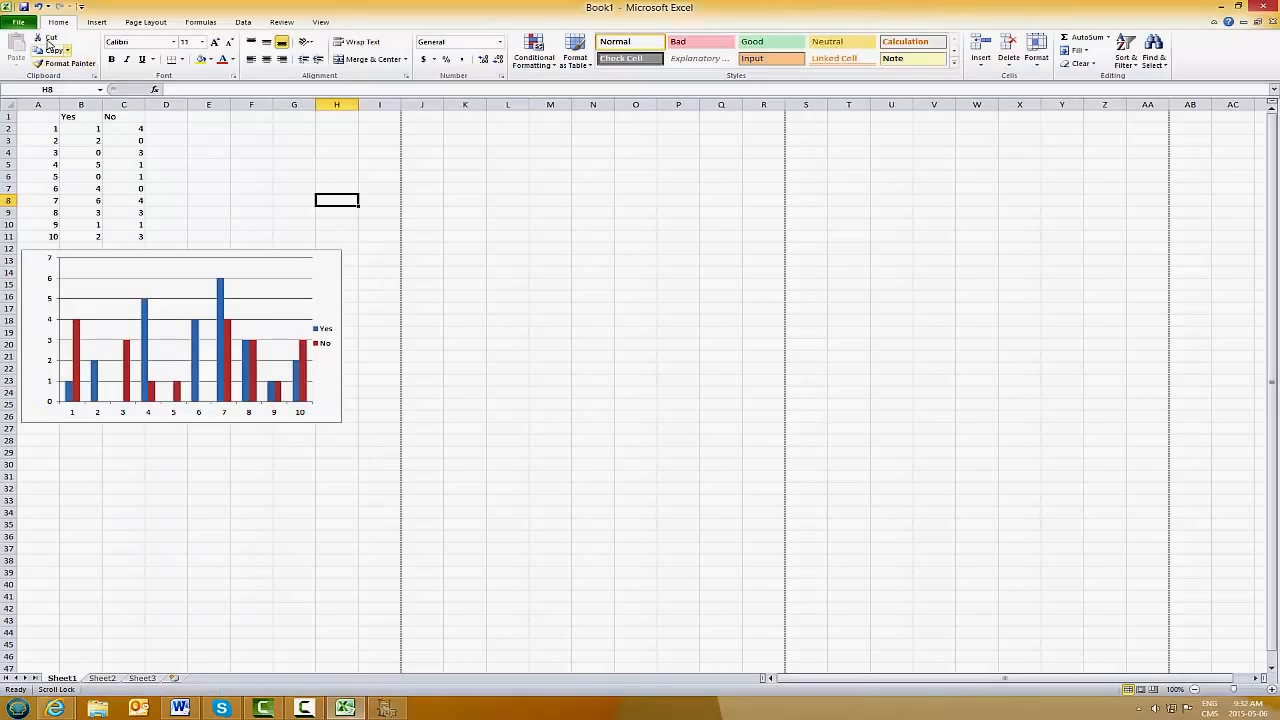
Step: Open the print settings for the Yes/No table and chart sheet
left_click(16, 20)
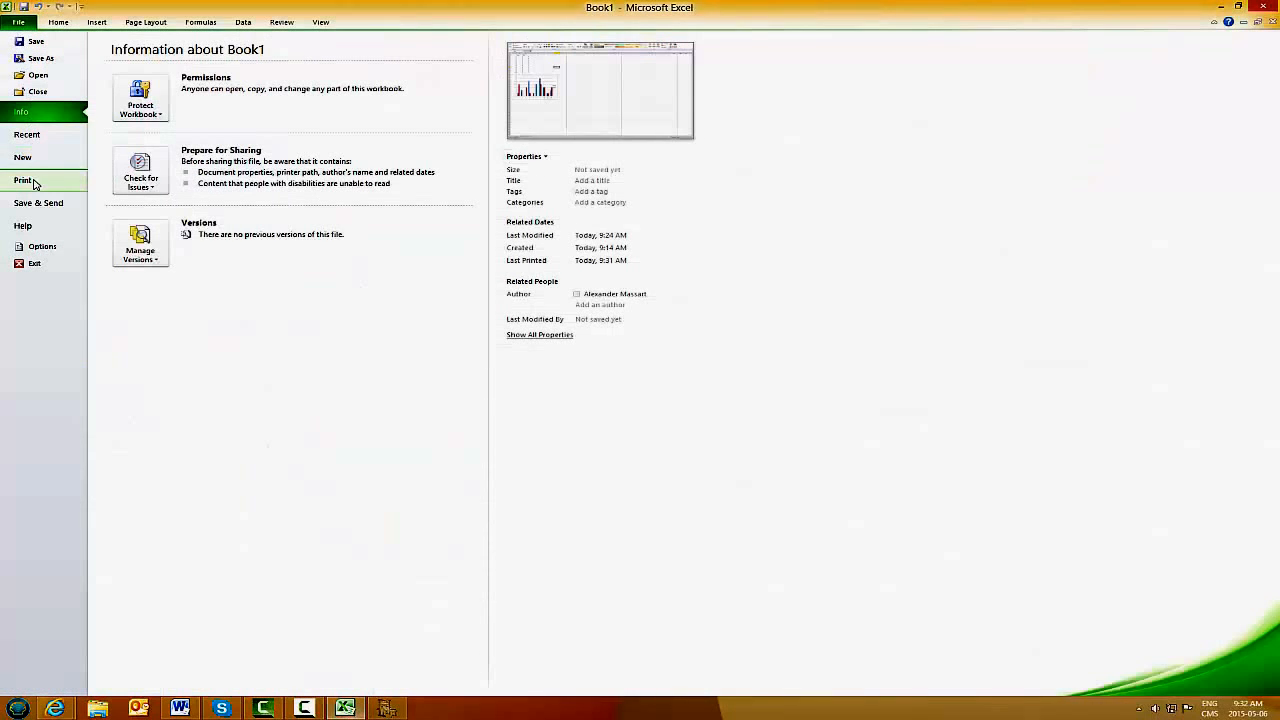
left_click(23, 181)
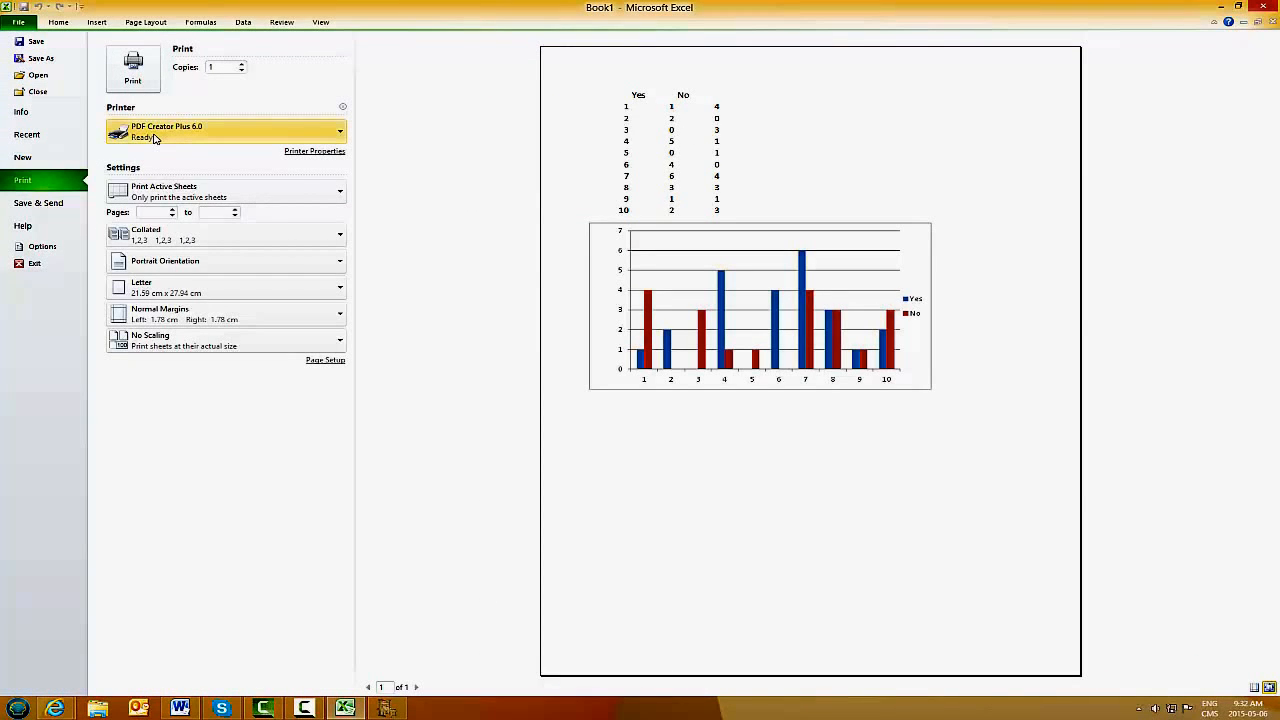
mouse_move(150, 120)
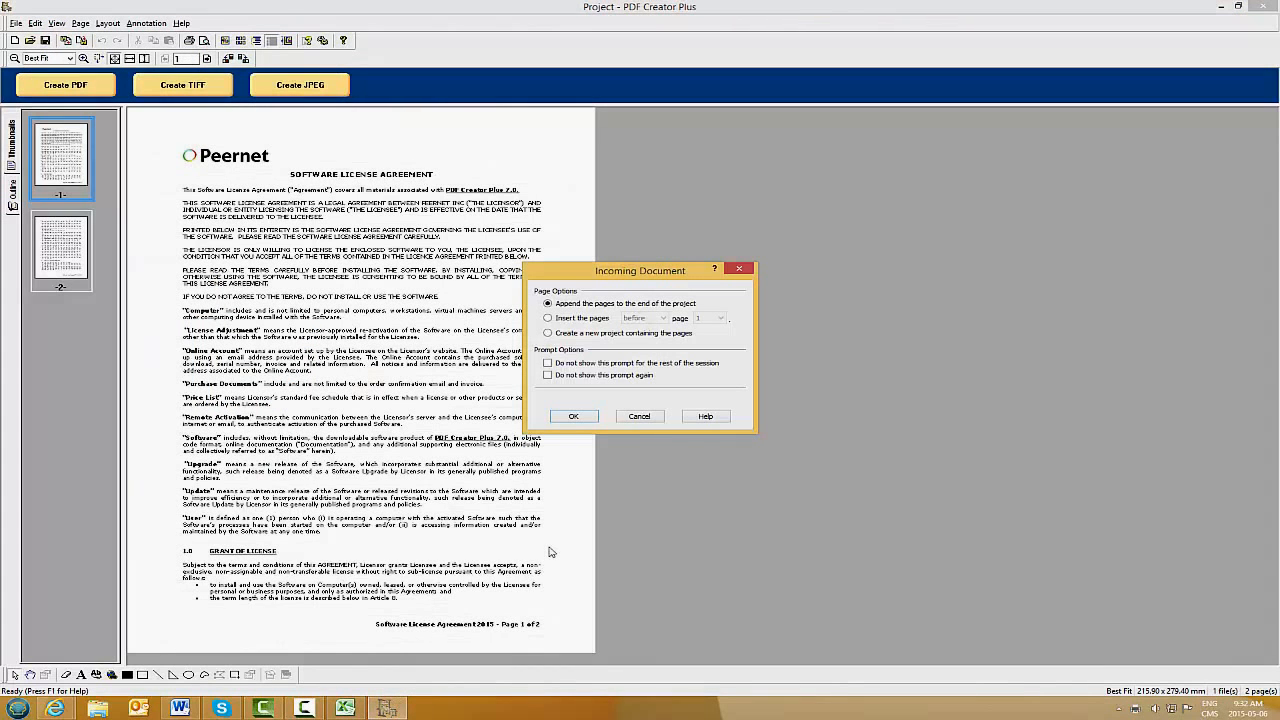
mouse_move(510, 454)
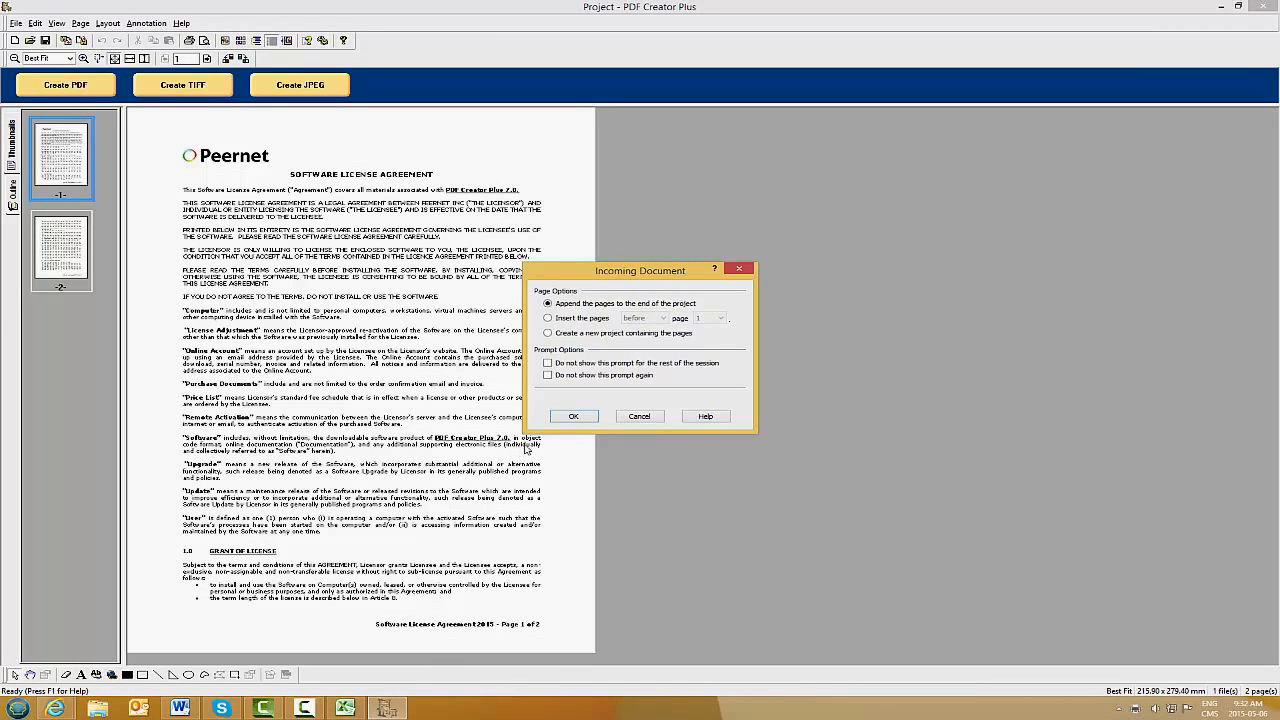
Step: Append the chart as page 3, review thumbnails, and save Project.pdf to Desktop
left_click(573, 416)
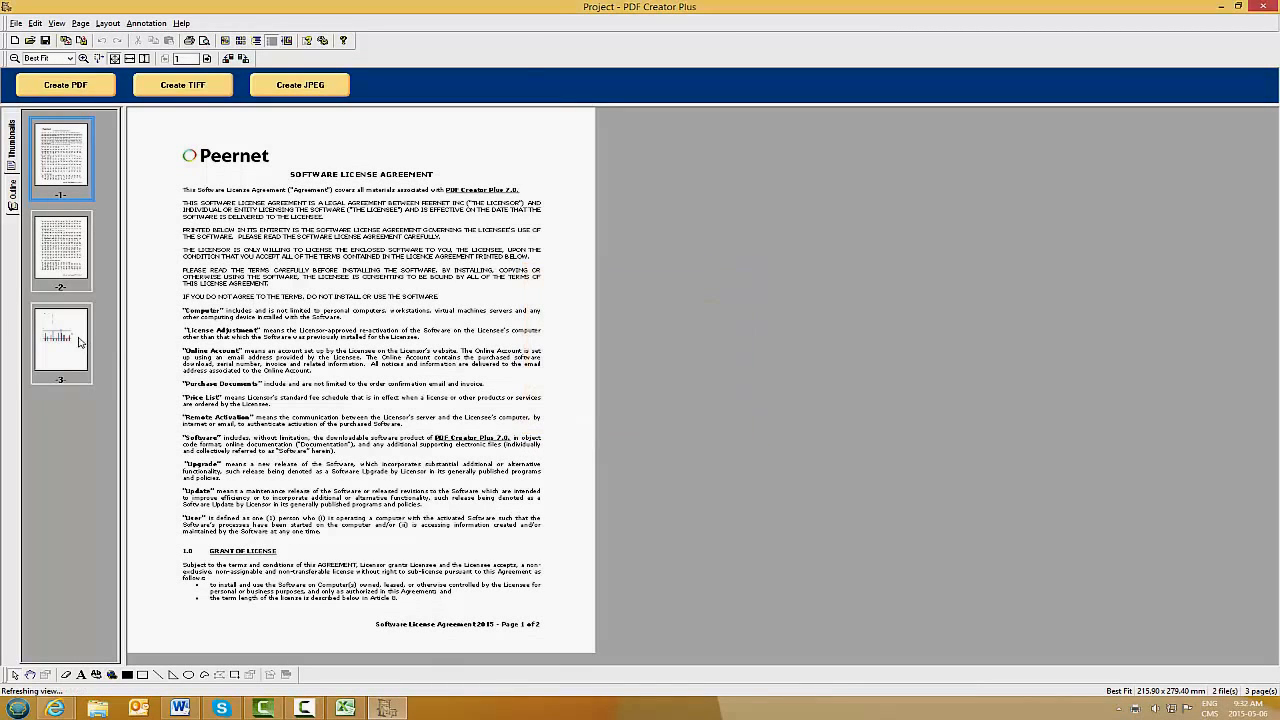
left_click(61, 340)
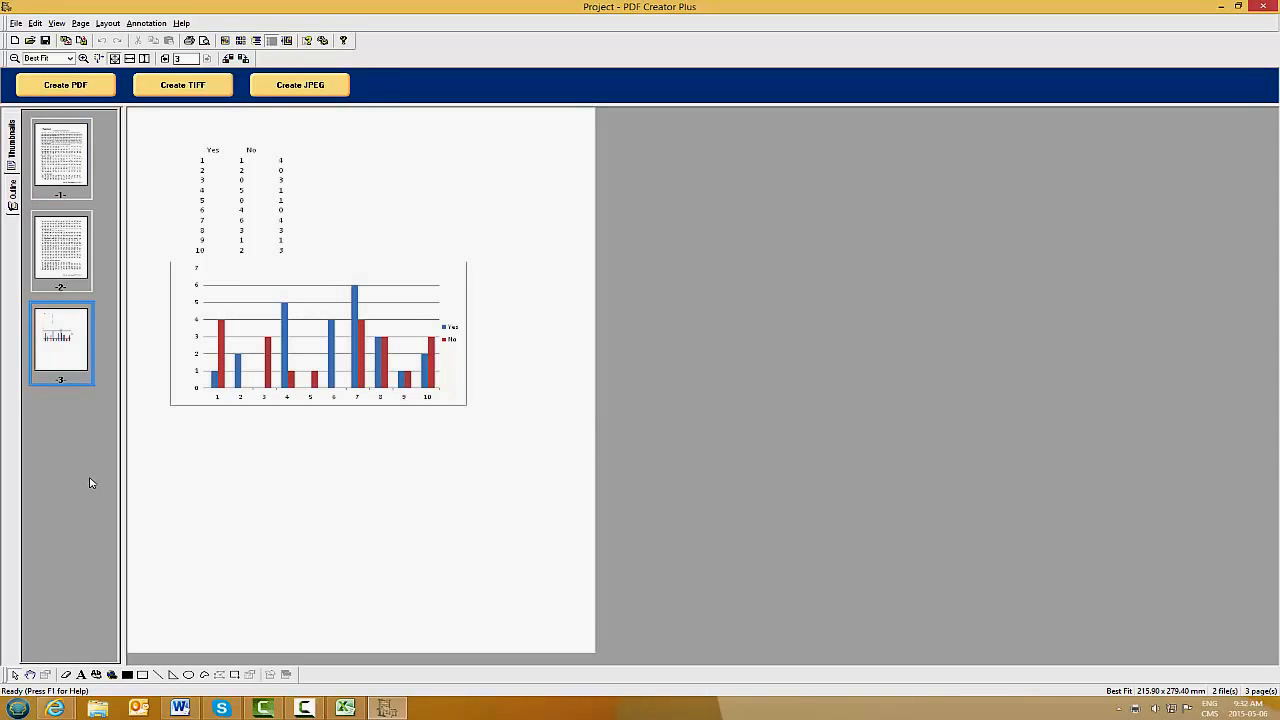
left_click(64, 243)
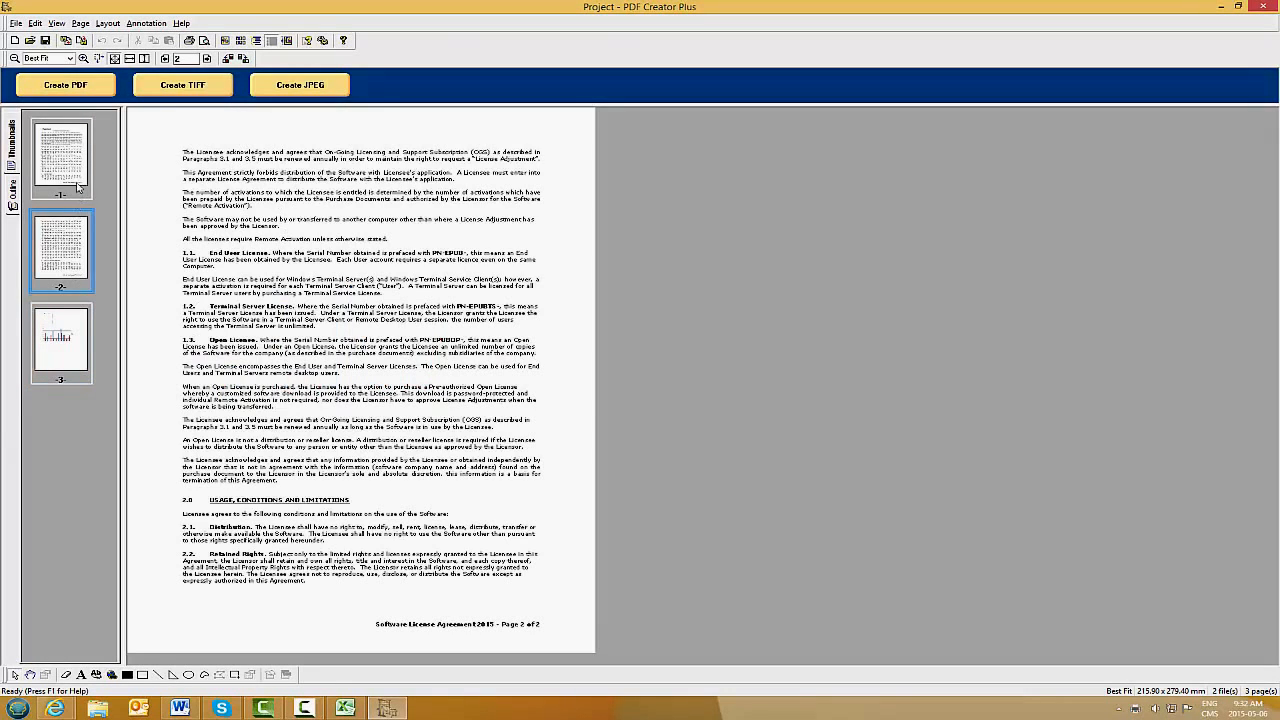
left_click(63, 162)
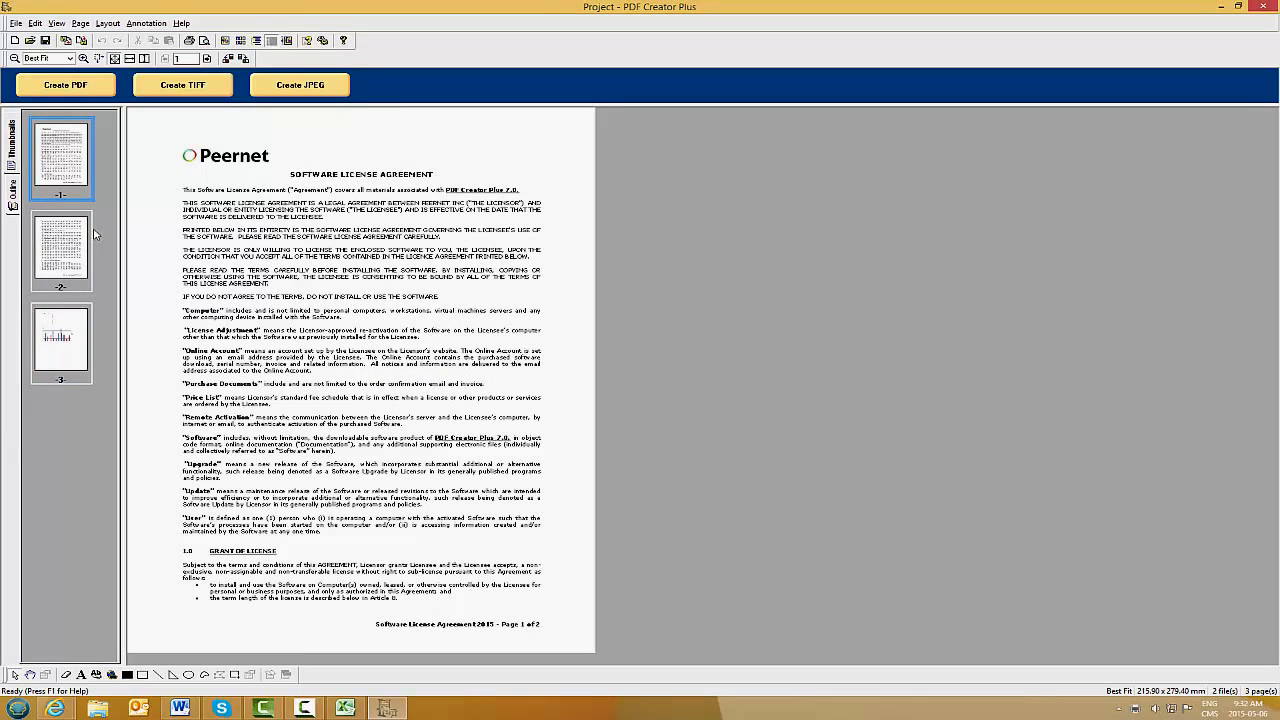
left_click(93, 85)
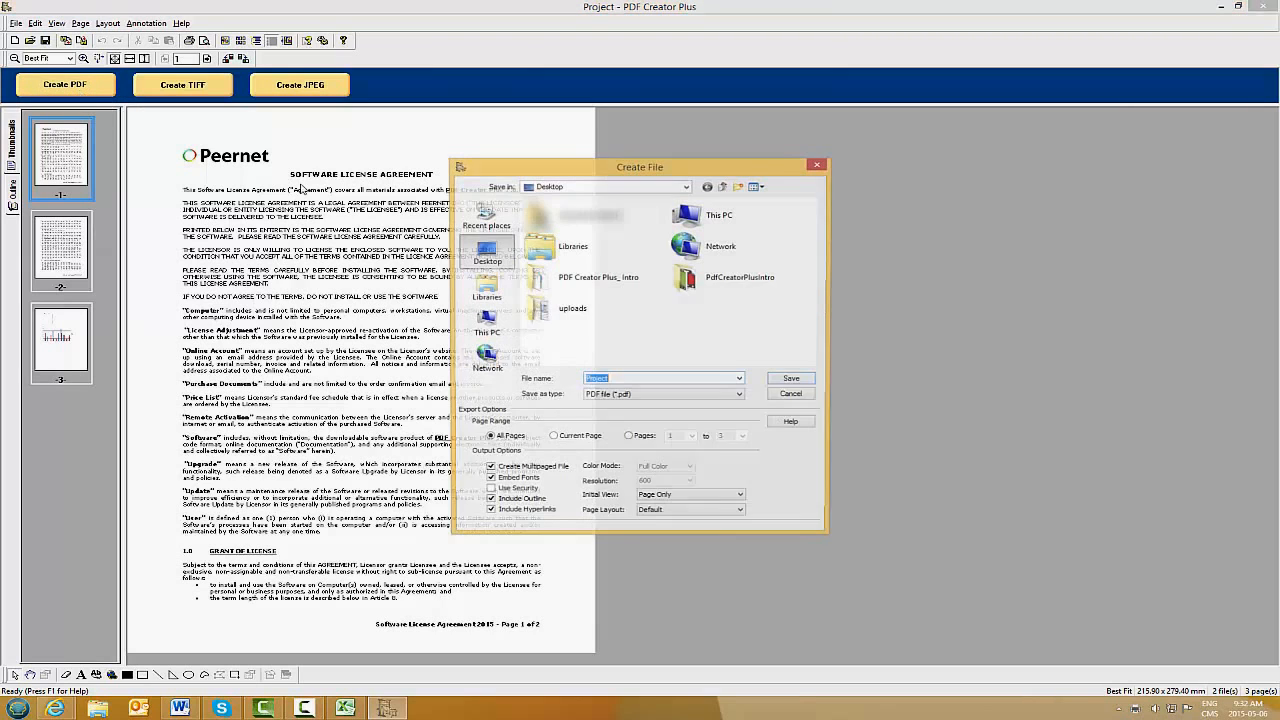
left_click(790, 378)
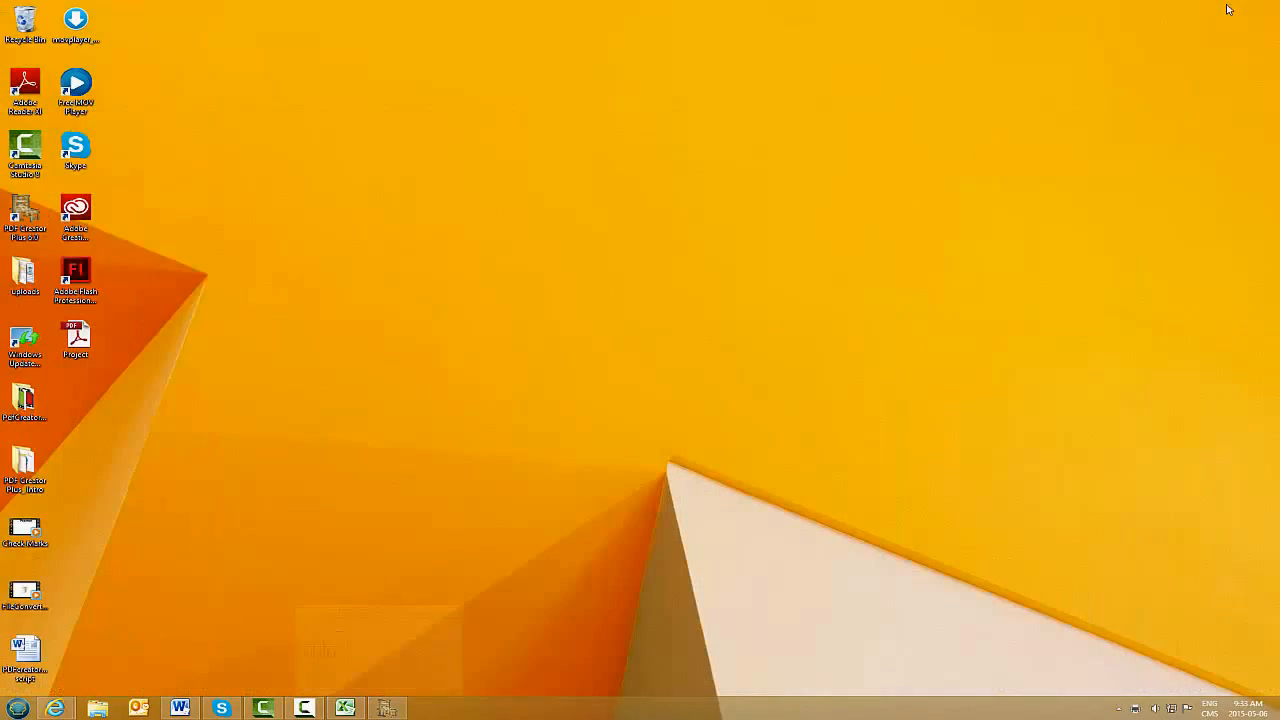
Step: Move the Project PDF toward the desktop centre and open it in Adobe Reader
left_click_drag(75, 340, 643, 250)
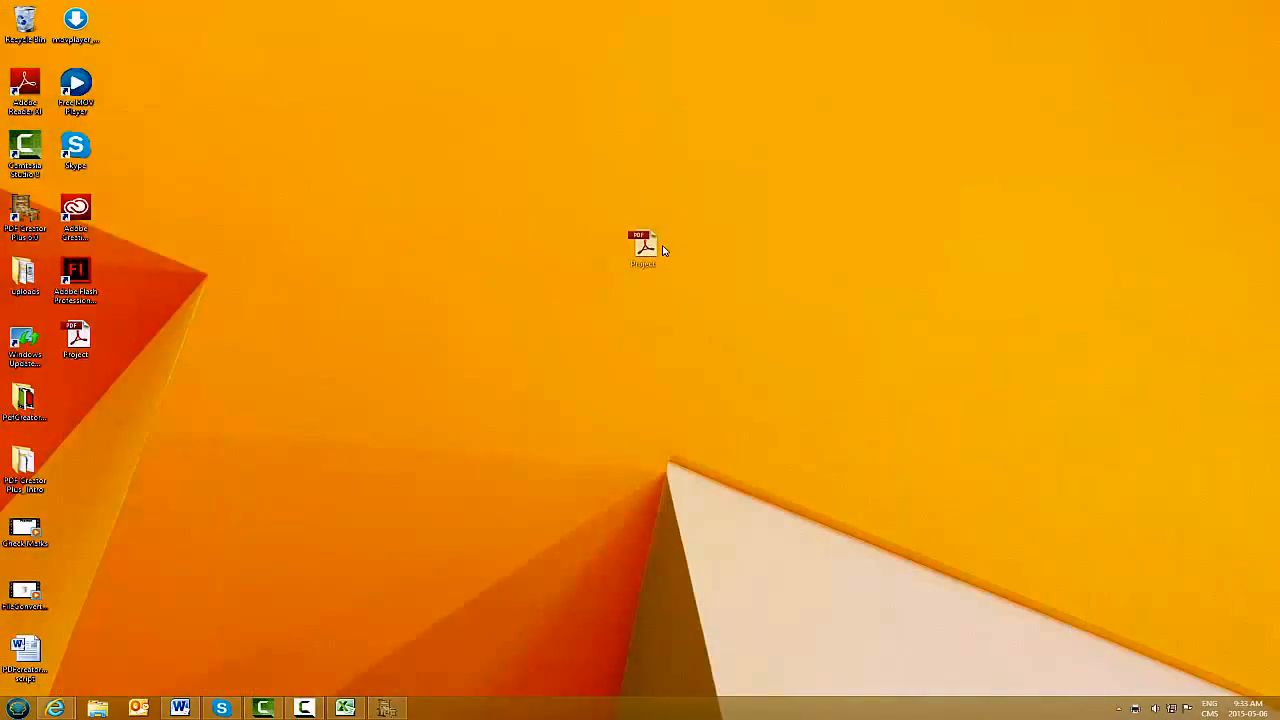
double_click(640, 245)
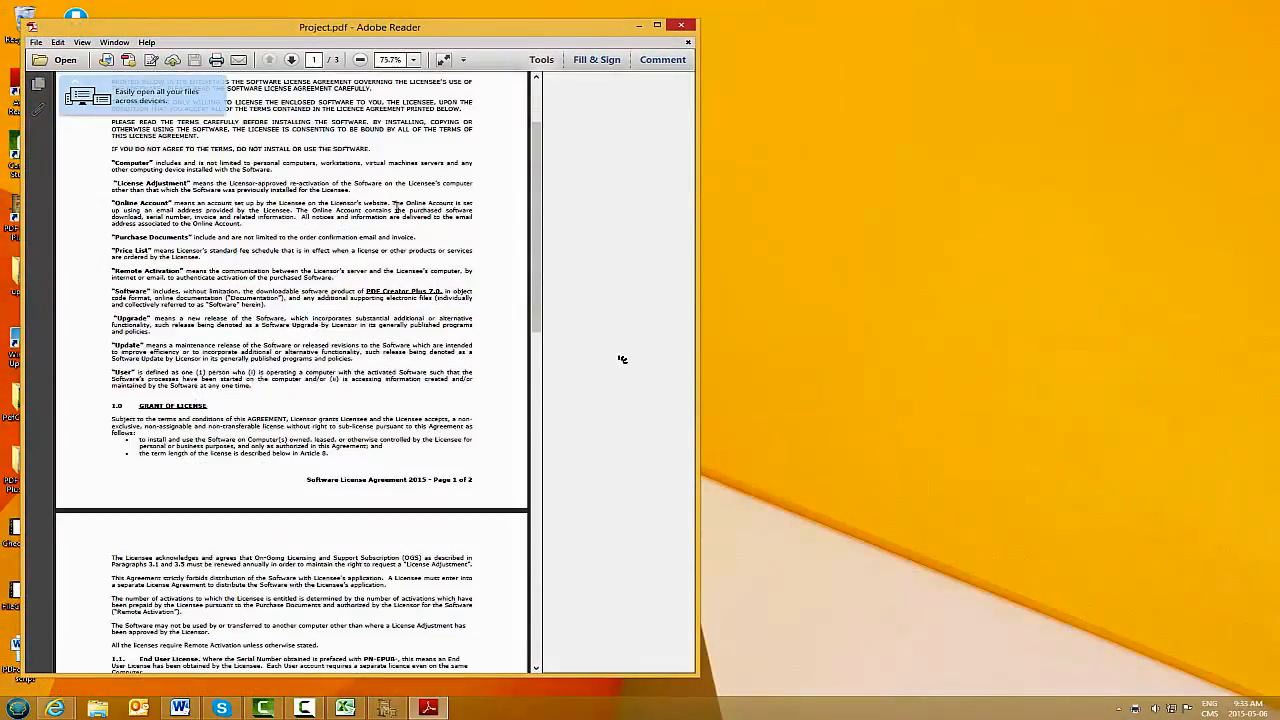